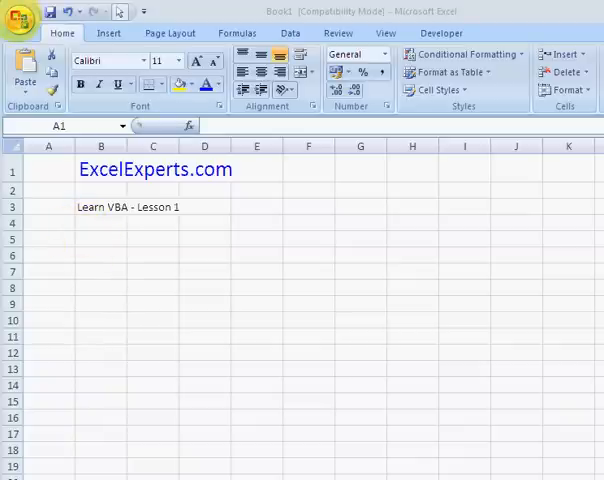
- Reach Excel Options from the Office button to enable the Developer tab
{"action": "left_click", "coordinate": [22, 12]}
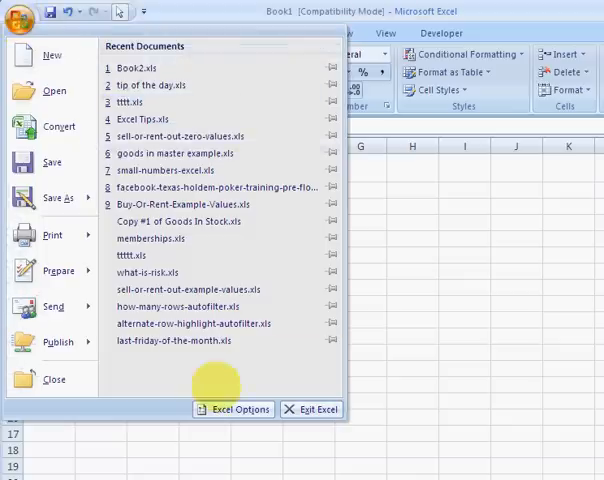
{"action": "left_click", "coordinate": [240, 408]}
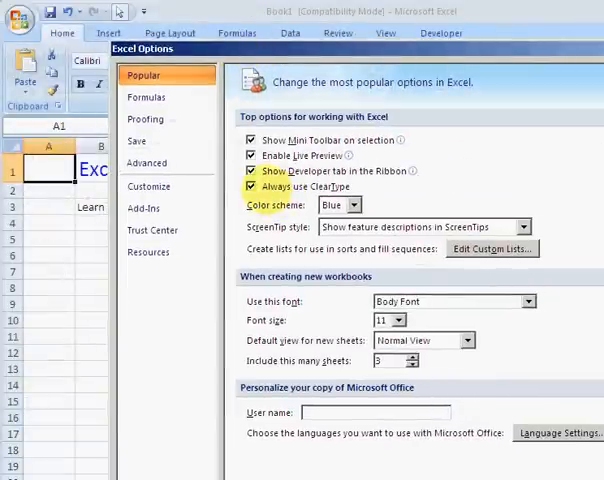
{"action": "mouse_move", "coordinate": [250, 170]}
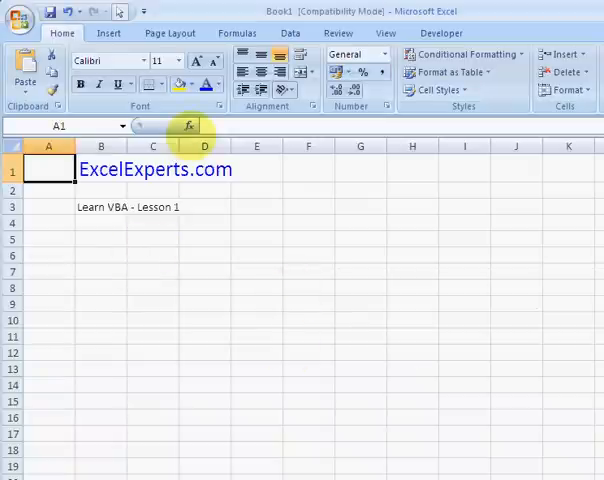
- Insert a form button from the Developer tools and name its macro MyFirstMacro
{"action": "left_click", "coordinate": [440, 32]}
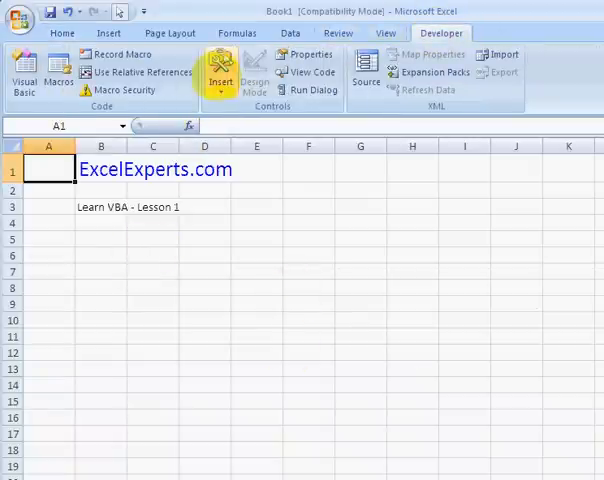
{"action": "left_click", "coordinate": [220, 72]}
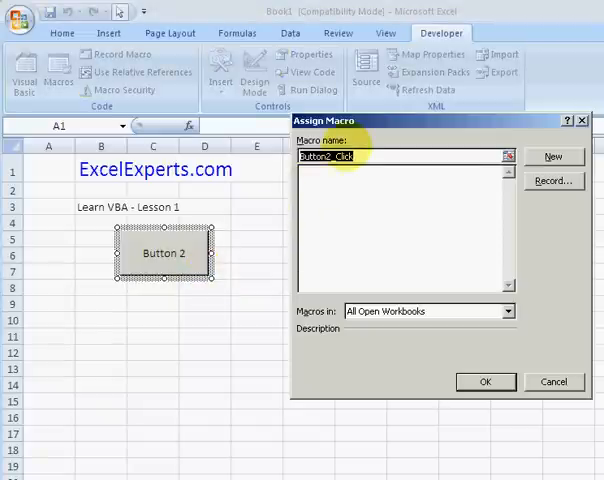
{"action": "type", "text": "MyFirstMacro"}
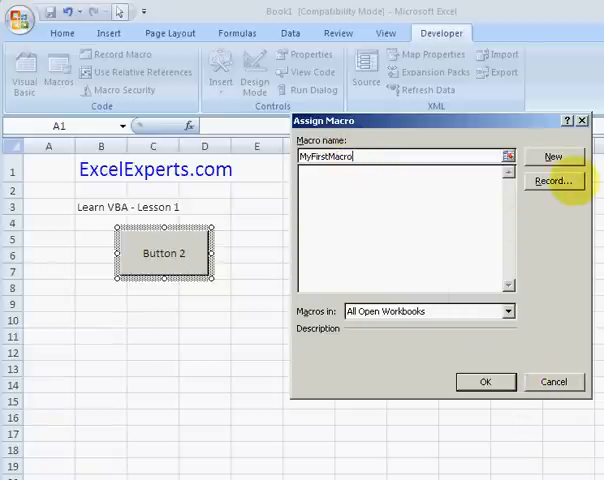
- Create MyFirstMacro in VBA with the line msgbox "Hello World"
{"action": "left_click", "coordinate": [556, 156]}
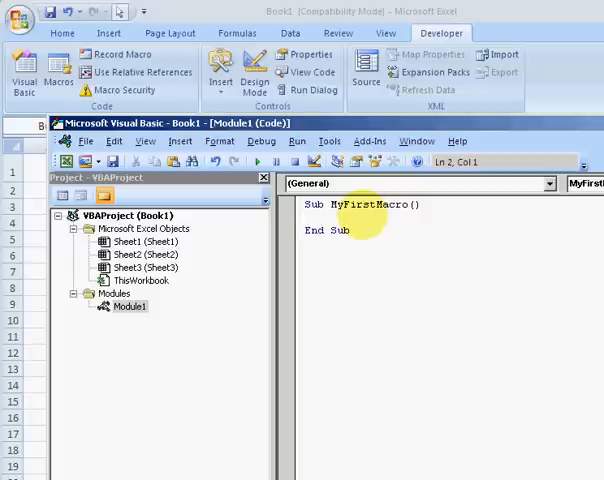
{"action": "type", "text": "msgbox"}
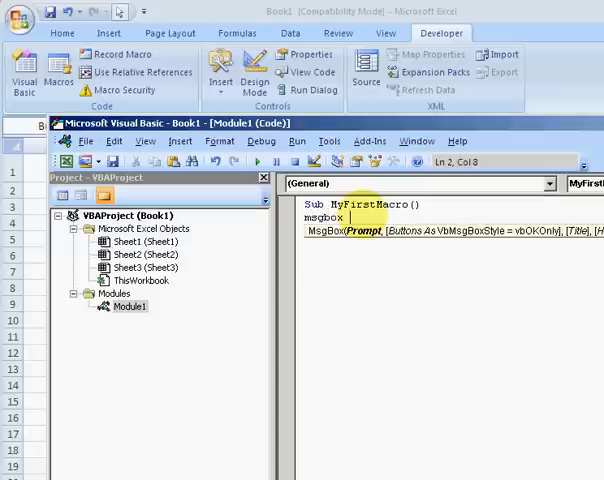
{"action": "type", "text": "\""}
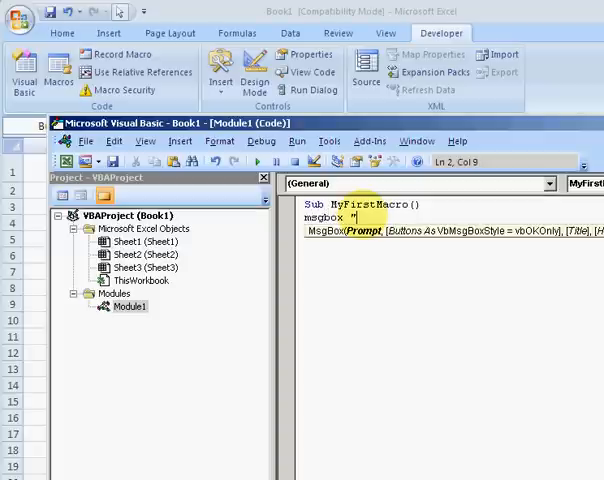
{"action": "type", "text": "Hello Wor"}
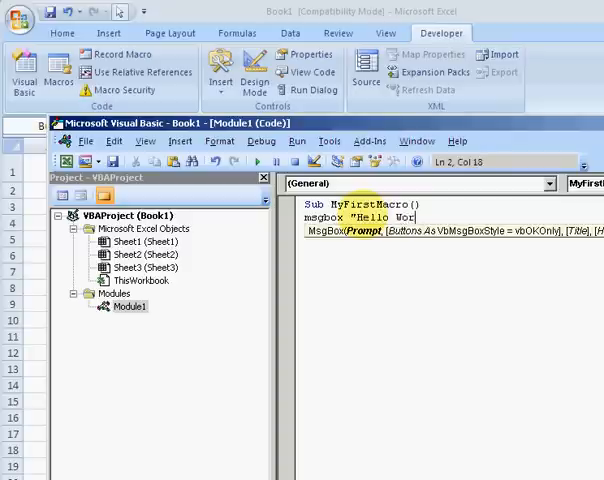
{"action": "type", "text": "ld"}
{"action": "type", "text": "My"}
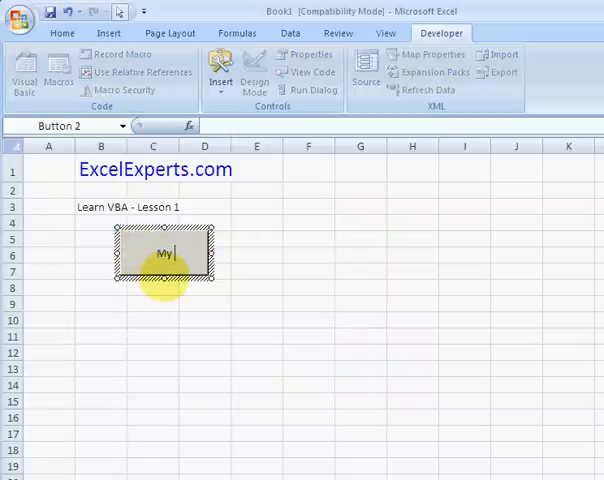
- Caption the button 'My First Macro' and run it to show the Hello World box
{"action": "type", "text": "First Macro"}
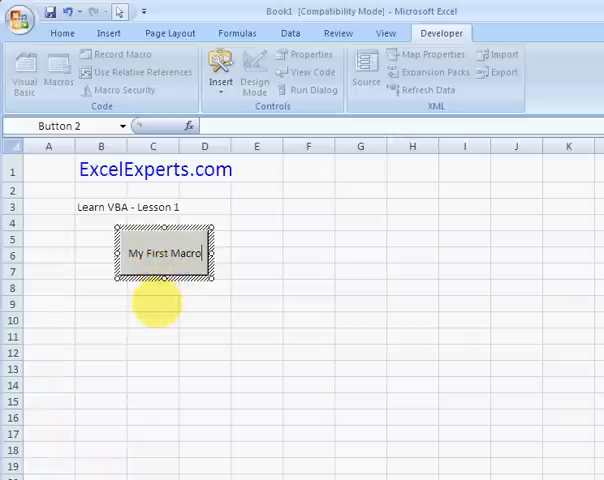
{"action": "left_click", "coordinate": [152, 304]}
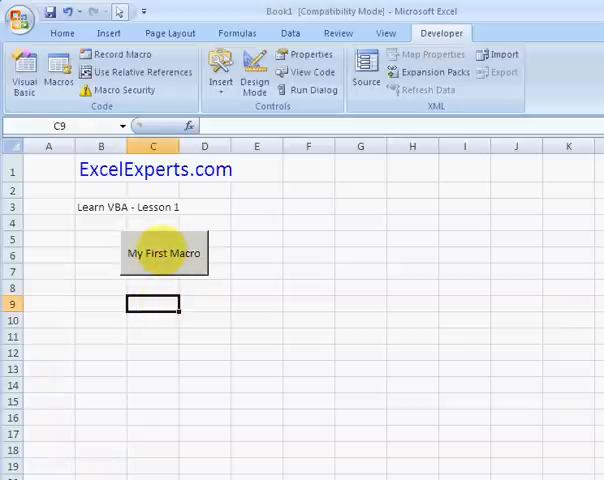
{"action": "left_click", "coordinate": [164, 252]}
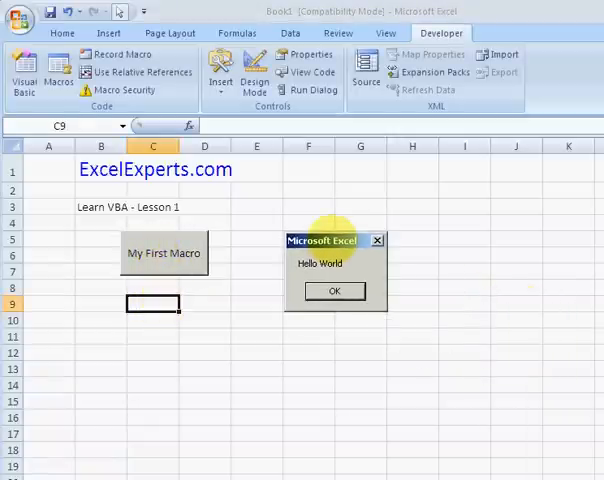